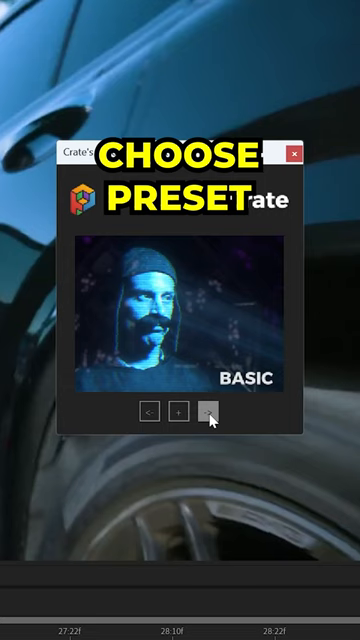
Advance Crate's preset selector from BASIC to the ORDER 66 preset.
{"action": "left_click", "coordinate": [209, 412]}
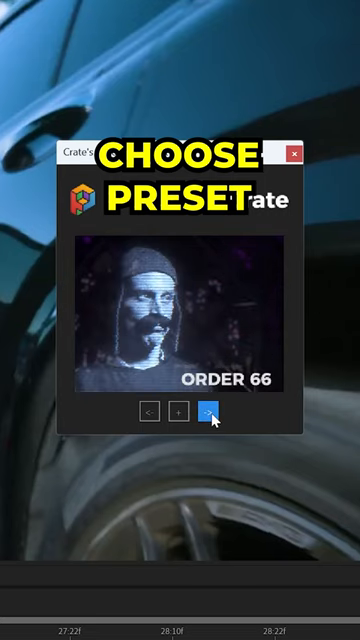